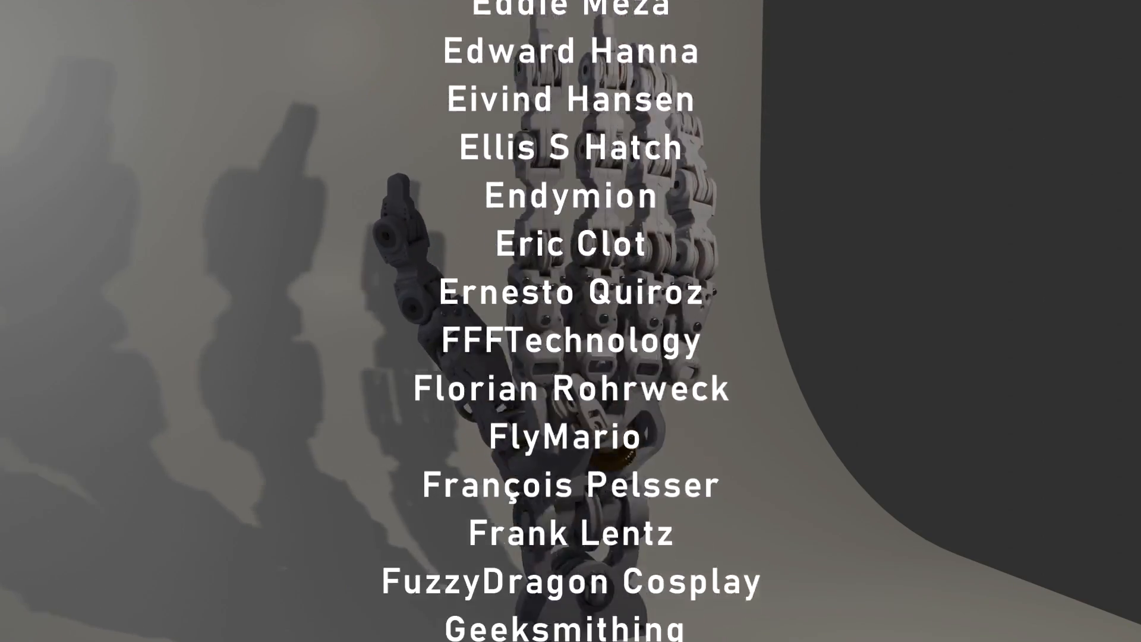
pyautogui.scroll(-3)
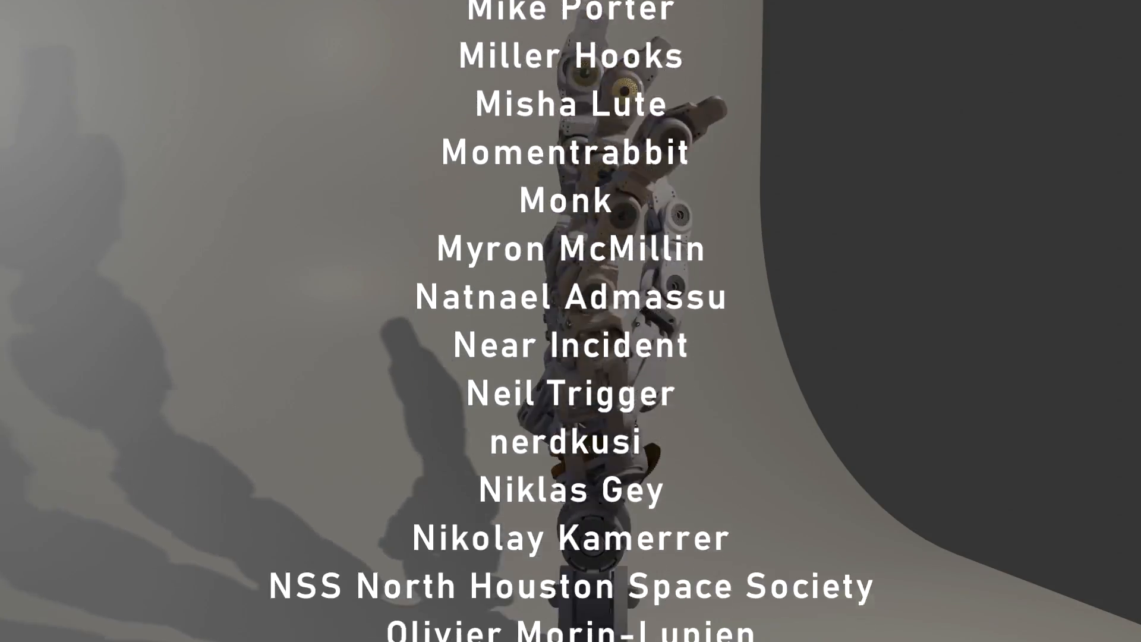